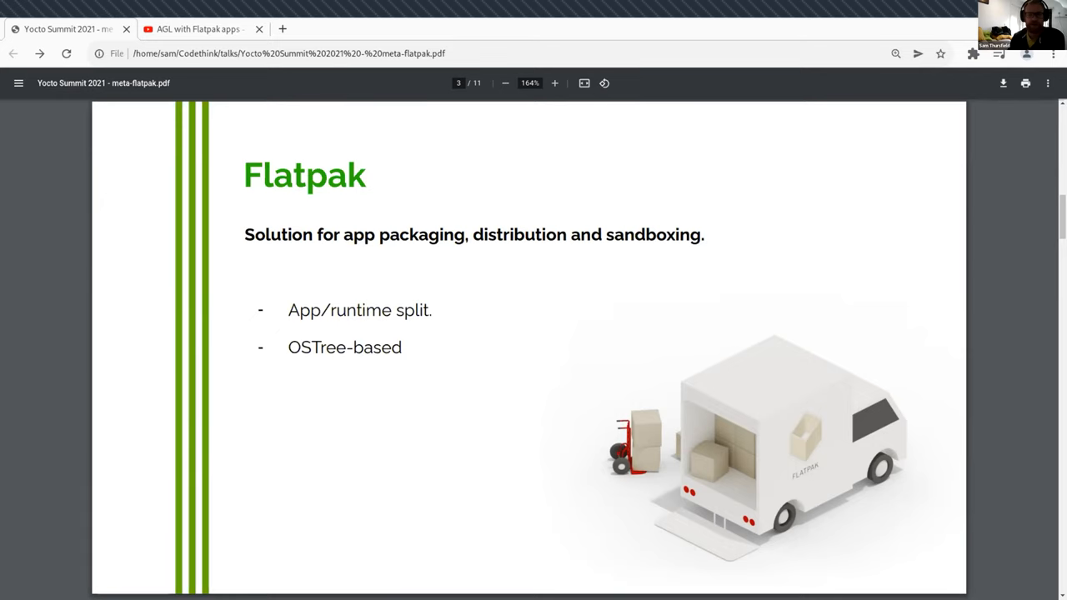
Step: Scroll the deck from the Flatpak overview on page 3 to the Flathub slide, page 4
scroll(down, 3)
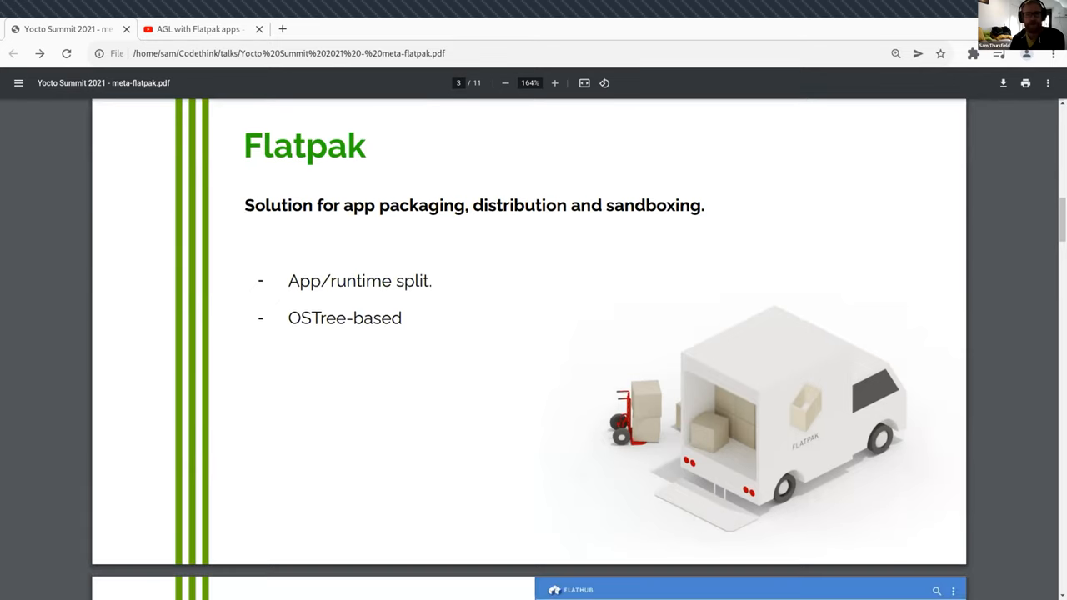
scroll(down, 3)
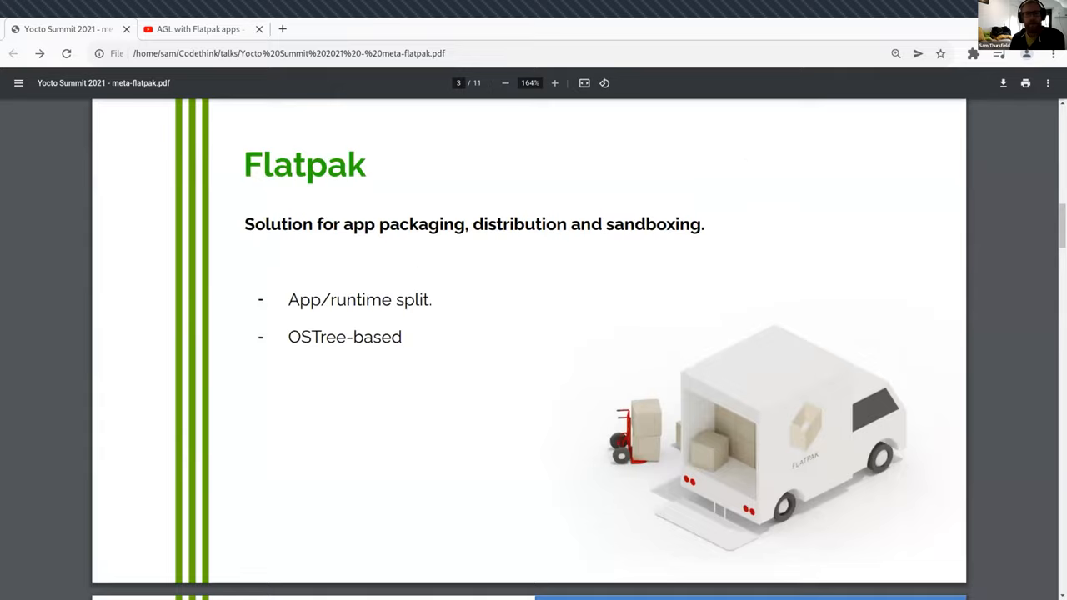
scroll(down, 3)
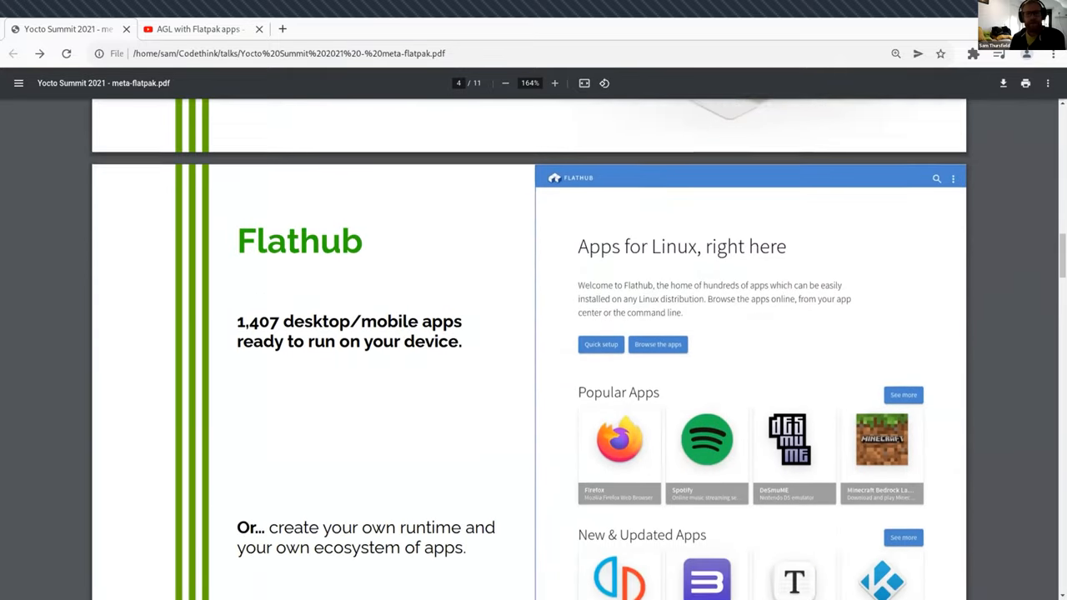
Step: Page through the Flathub slide to page 5, the meta-flatpak history slide
scroll(down, 3)
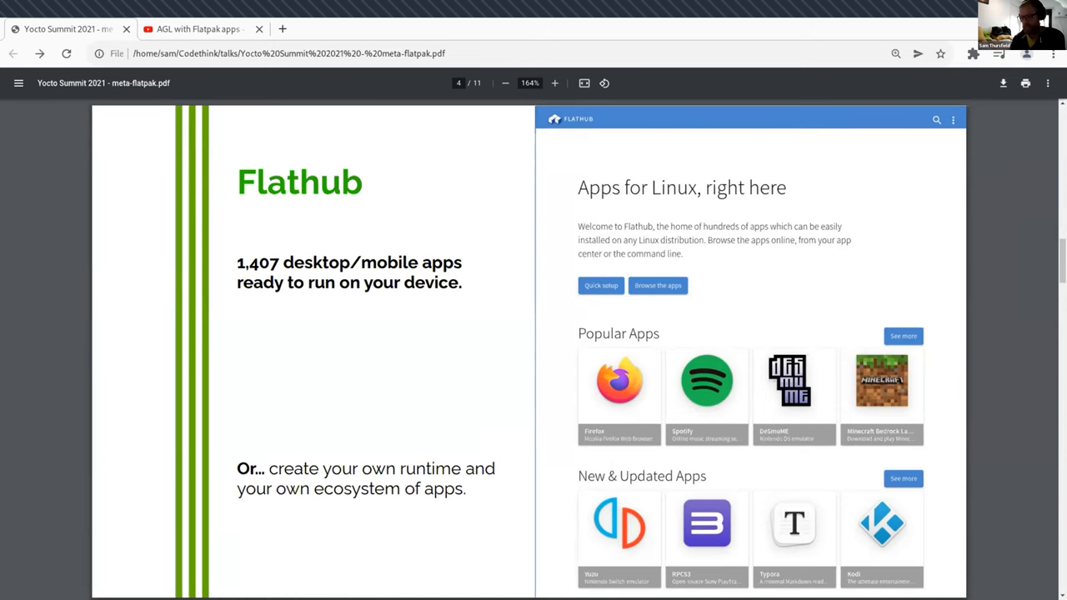
scroll(down, 3)
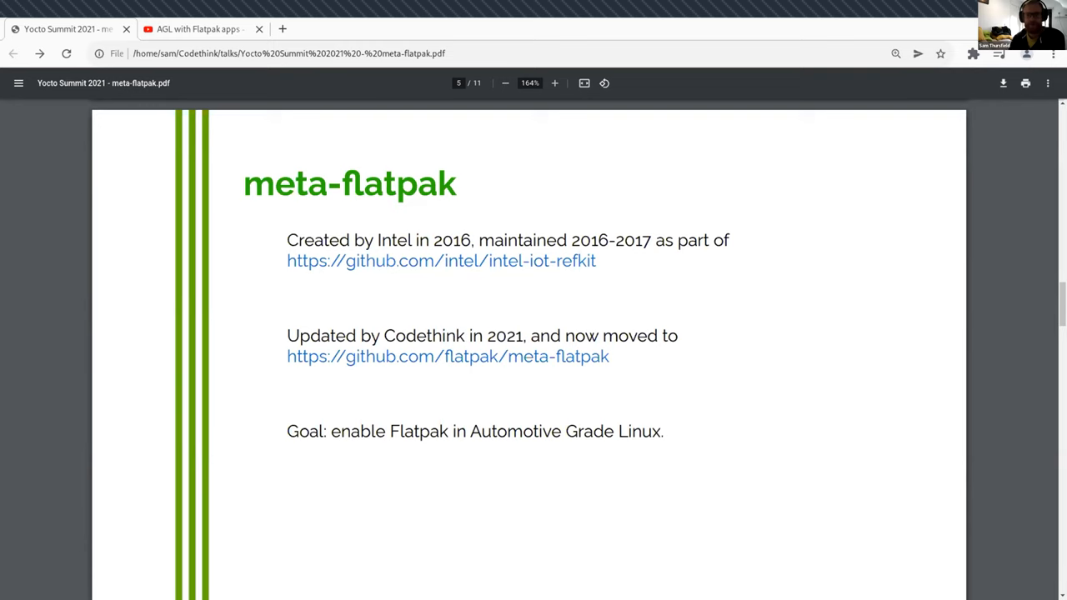
scroll(down, 3)
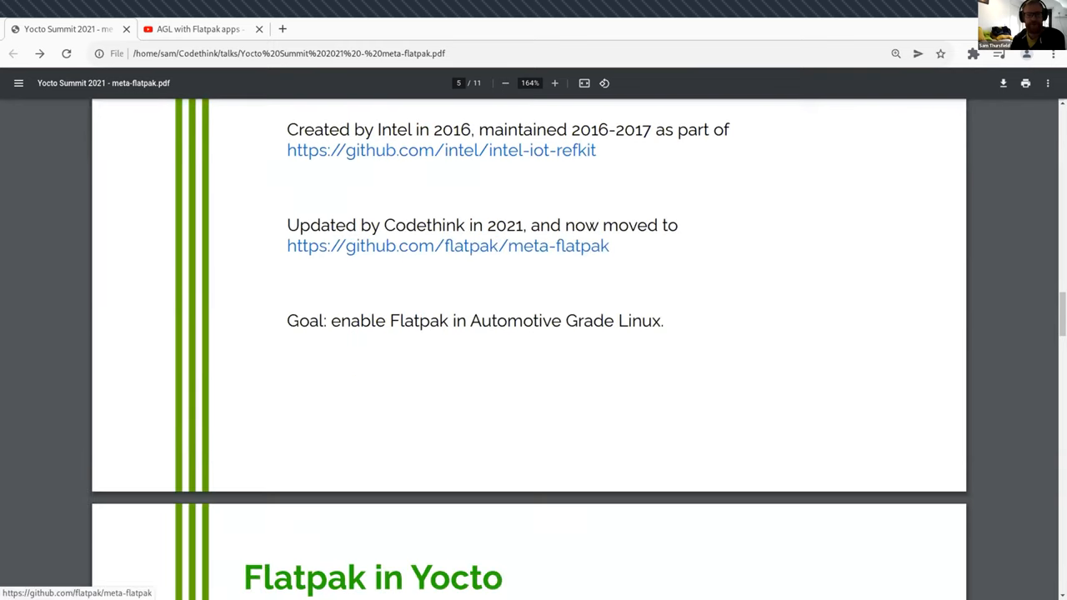
Step: Scroll past 'Step 1: add layers' to page 7, 'Step 2: update local.conf'
scroll(down, 3)
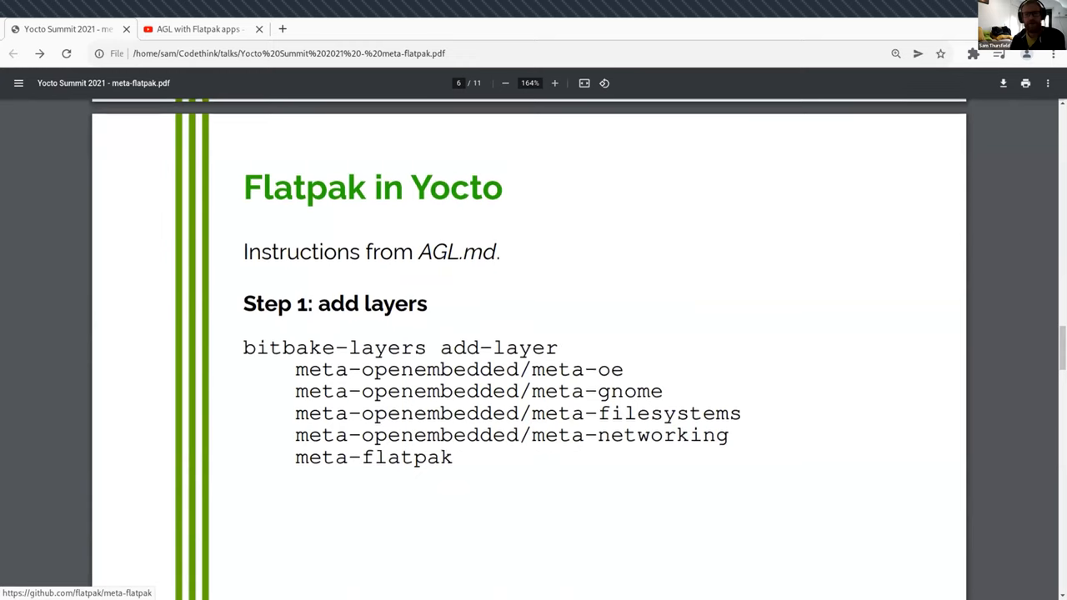
scroll(down, 3)
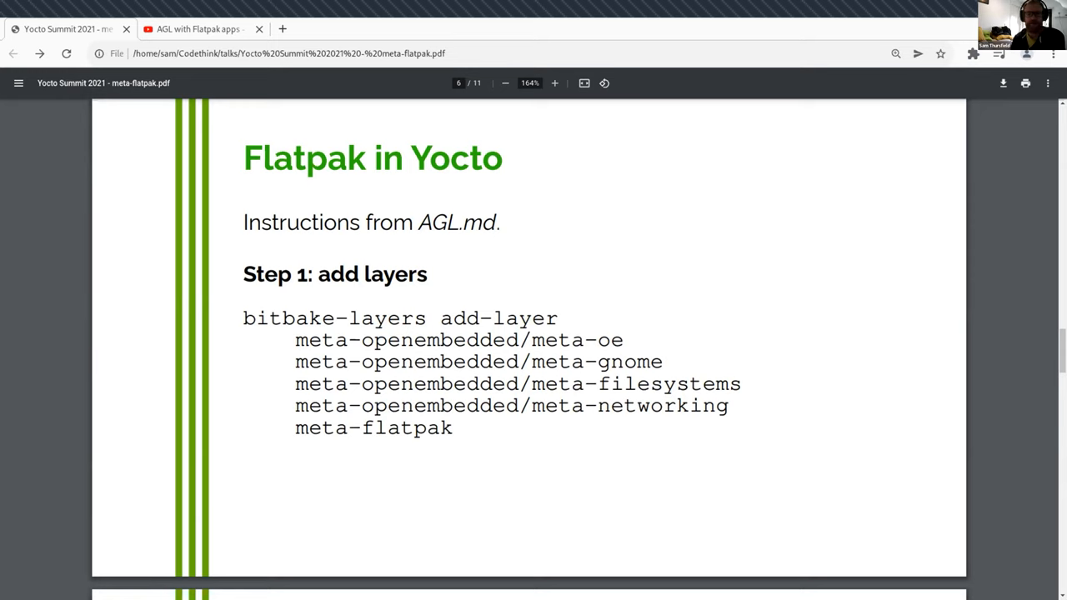
scroll(down, 3)
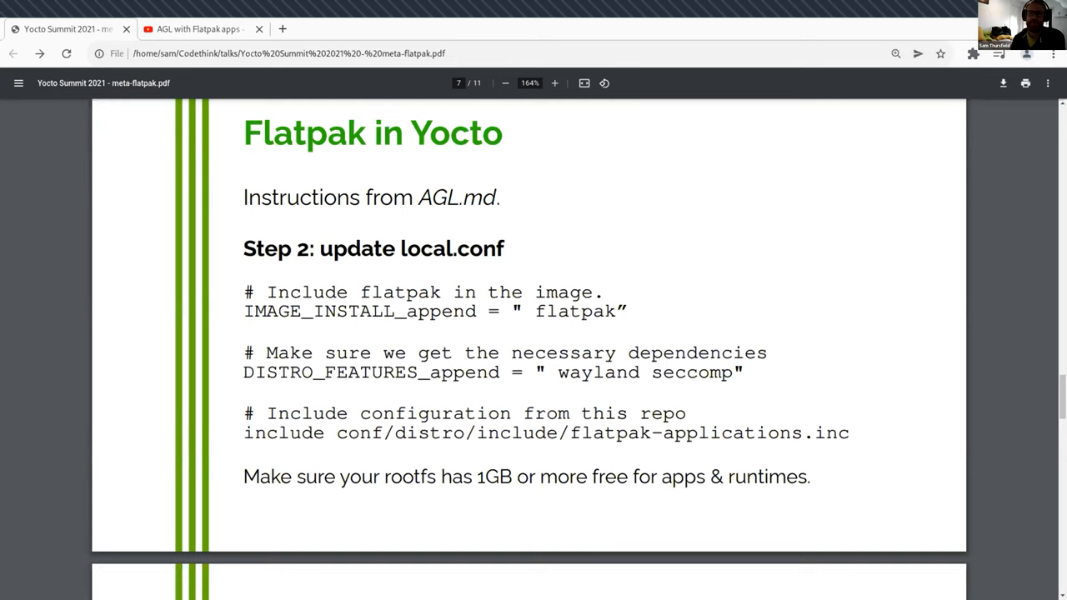
Step: Scroll past the local.conf instructions to the Video demo slide
scroll(down, 3)
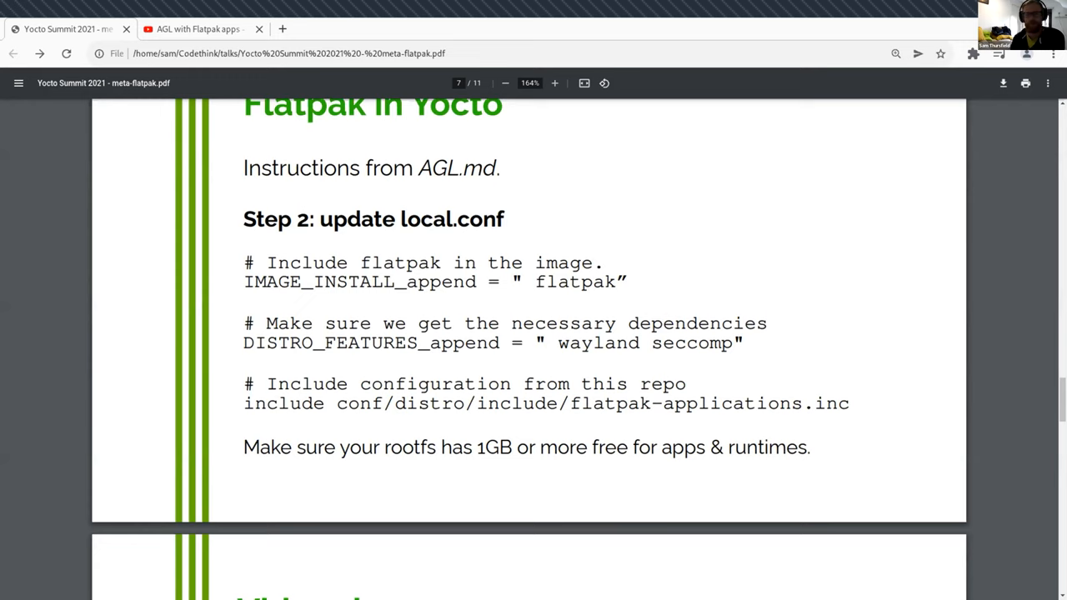
scroll(down, 3)
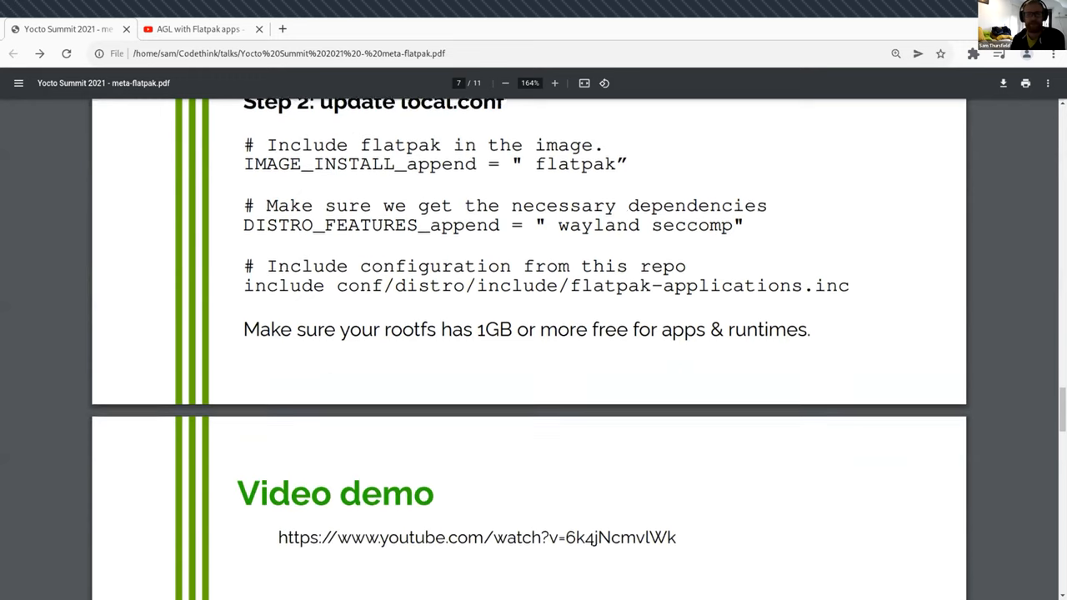
scroll(down, 3)
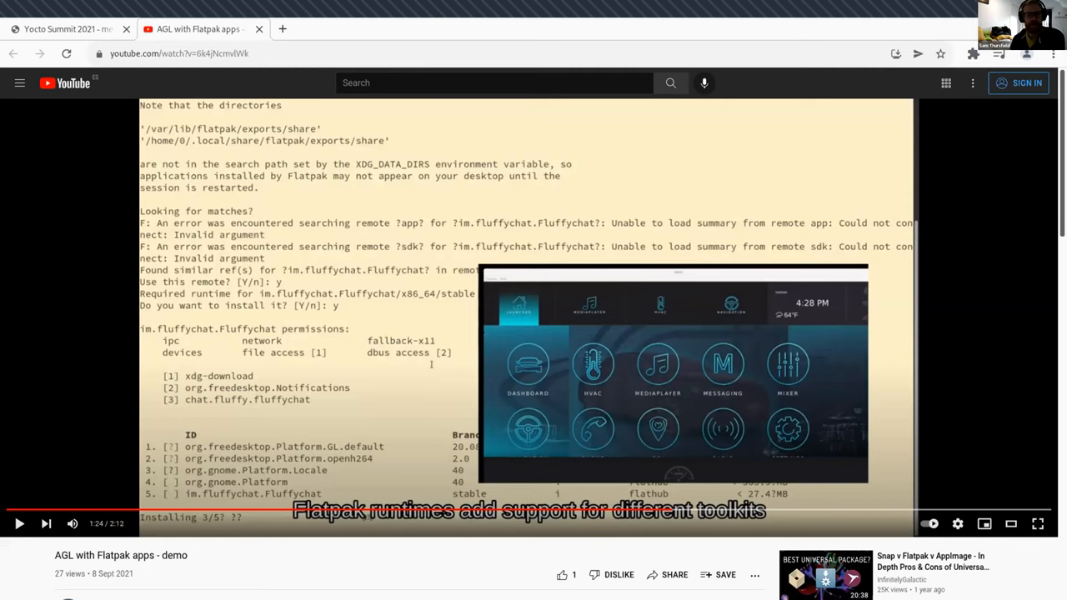
Step: Play the AGL with Flatpak apps demo to its end, then return to the Yocto Summit PDF
click(20, 524)
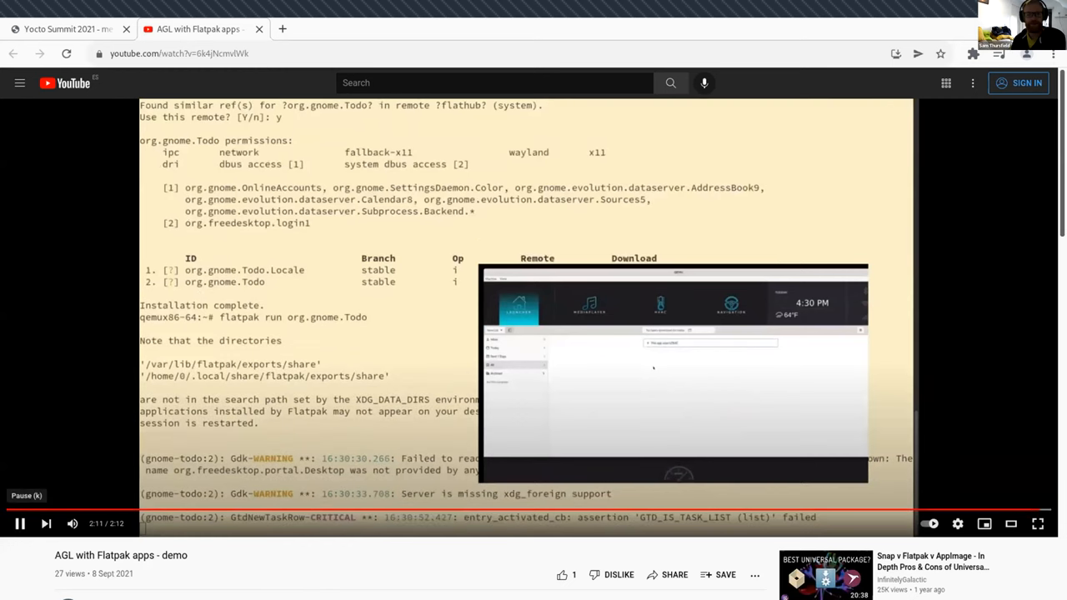
click(66, 29)
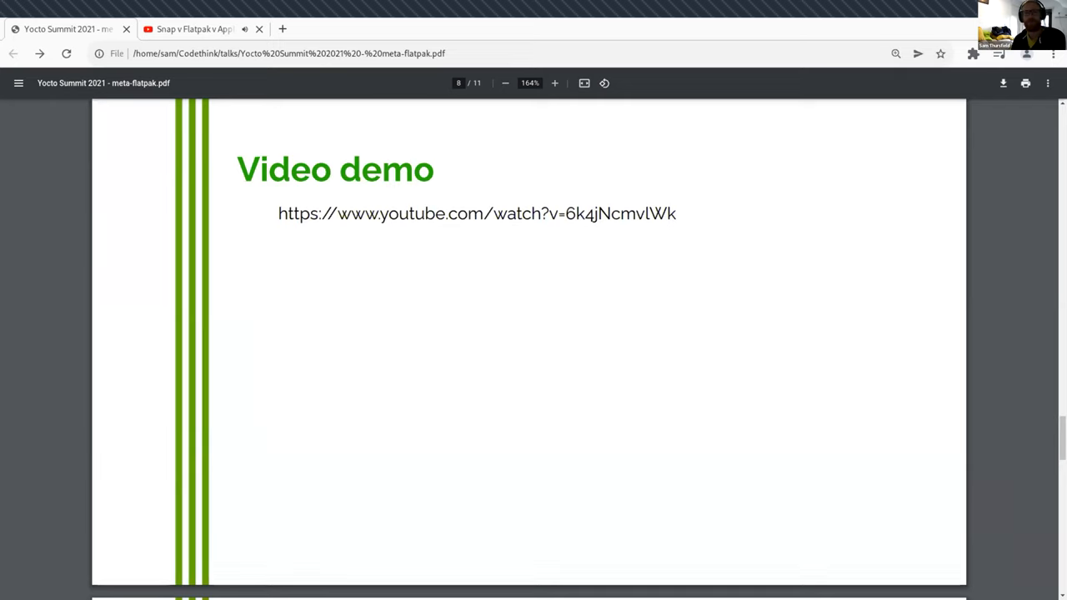
Step: Close the autoplaying YouTube tab and scroll through the runtime slide to page 10, 'Yocto in Flatpak'
click(259, 29)
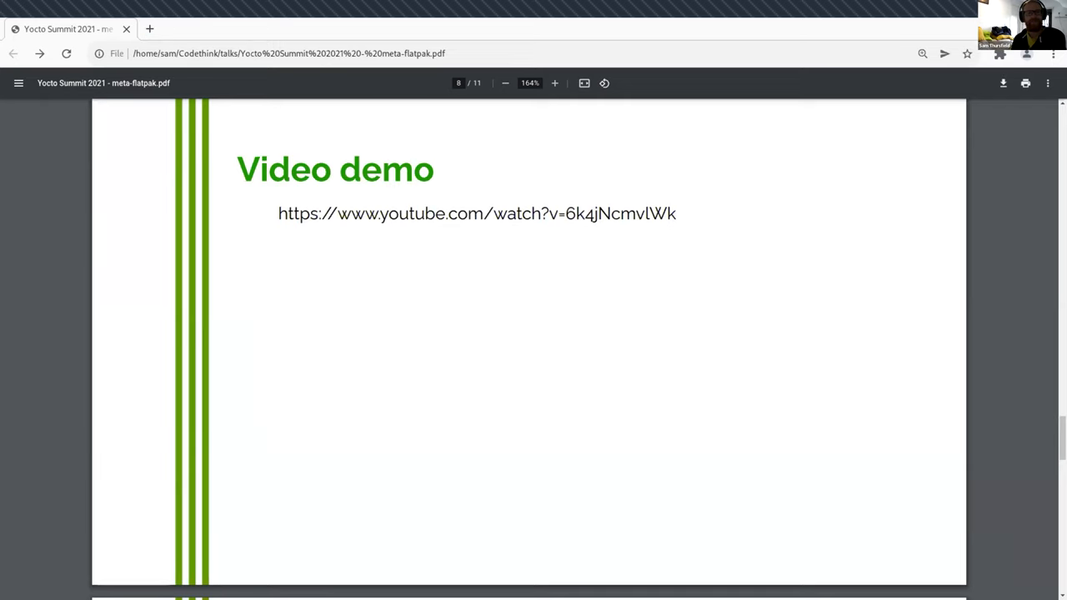
scroll(down, 3)
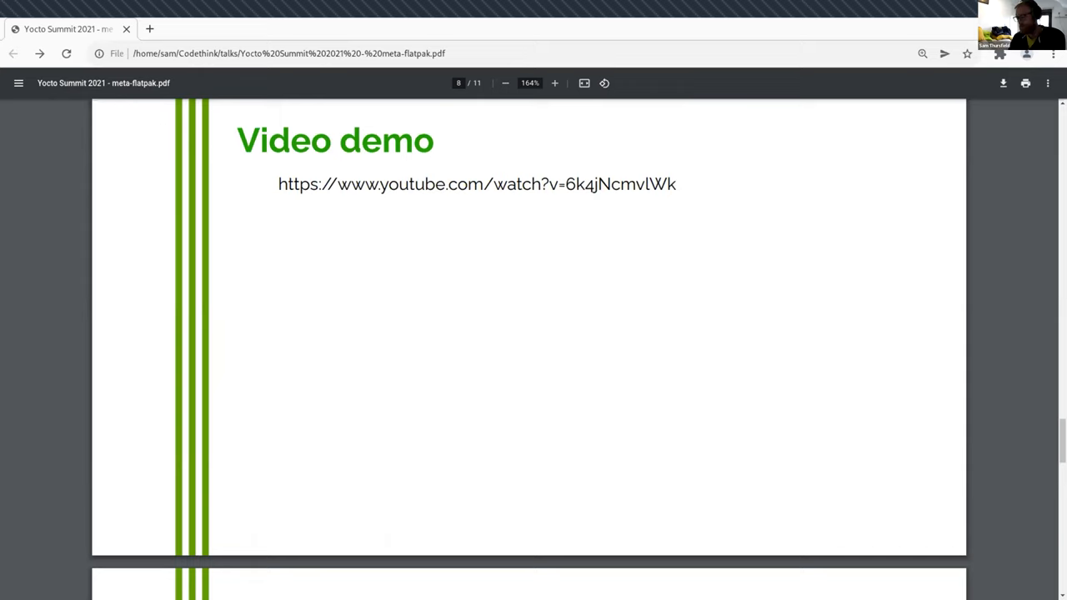
scroll(down, 3)
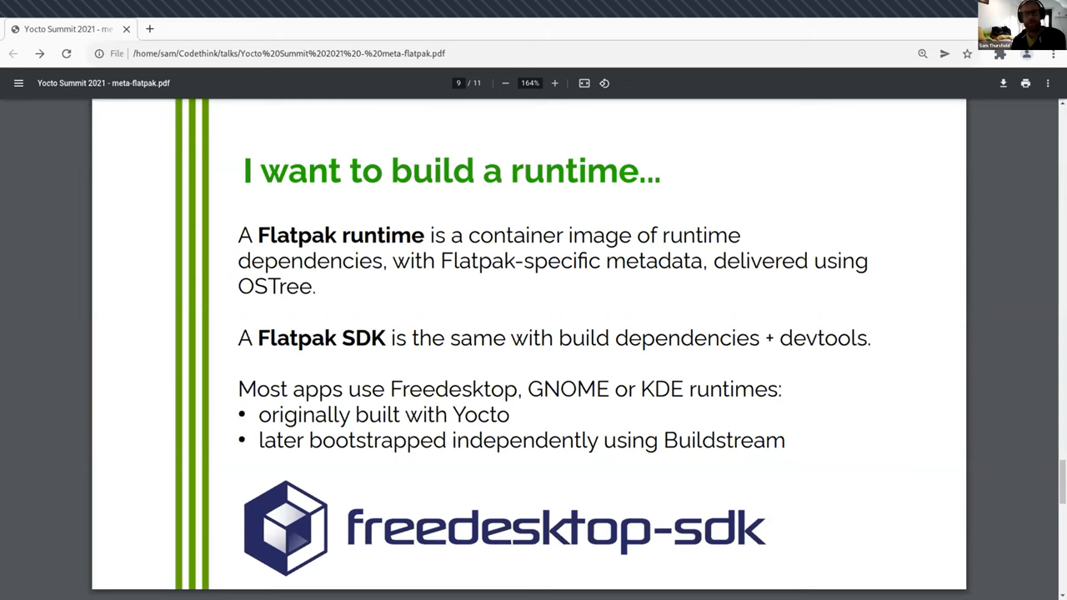
scroll(down, 3)
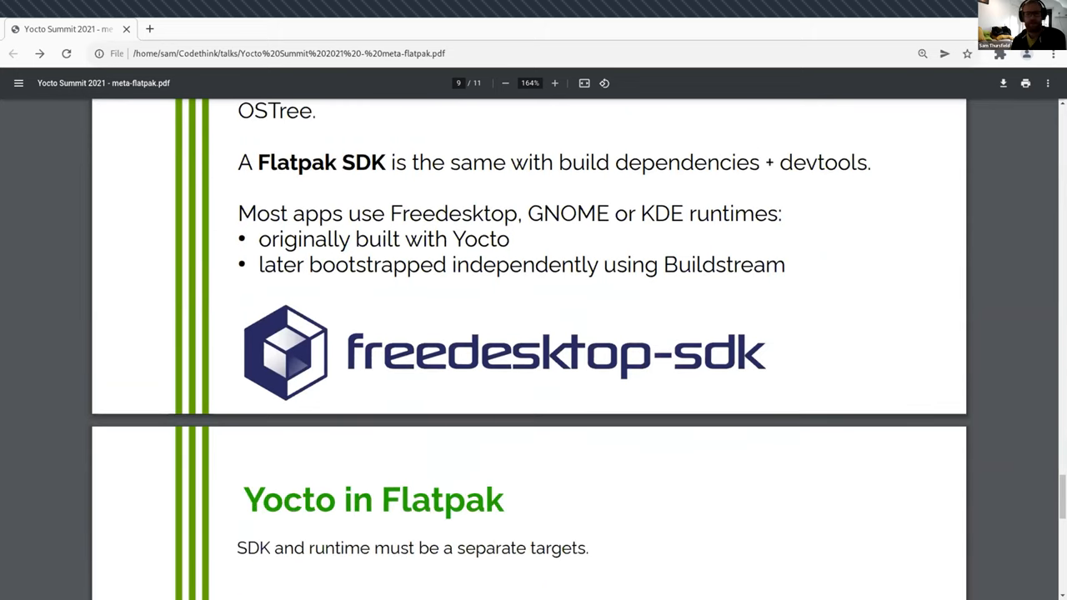
scroll(down, 3)
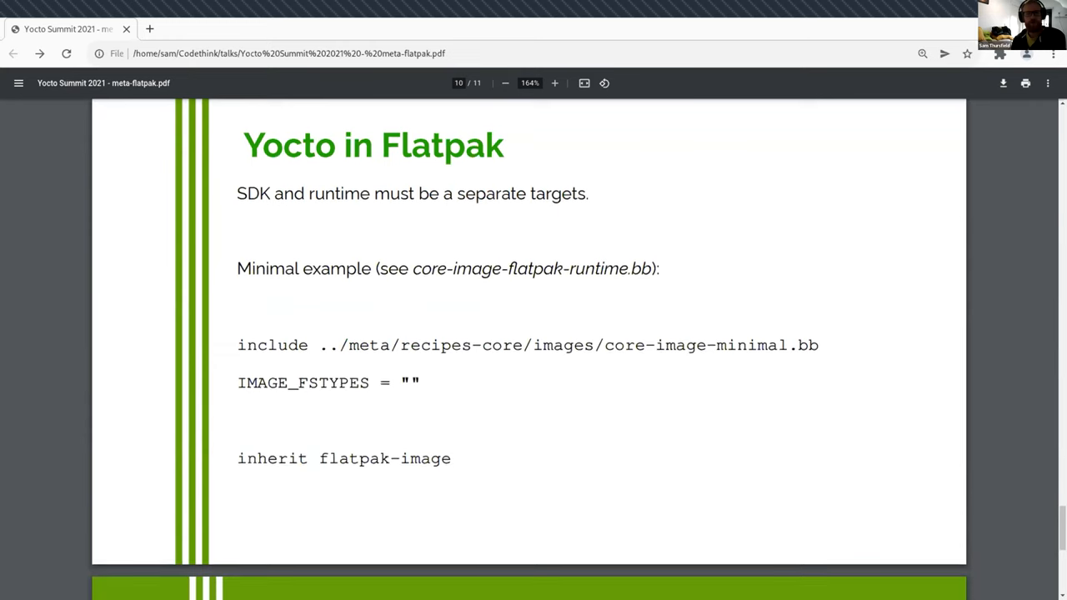